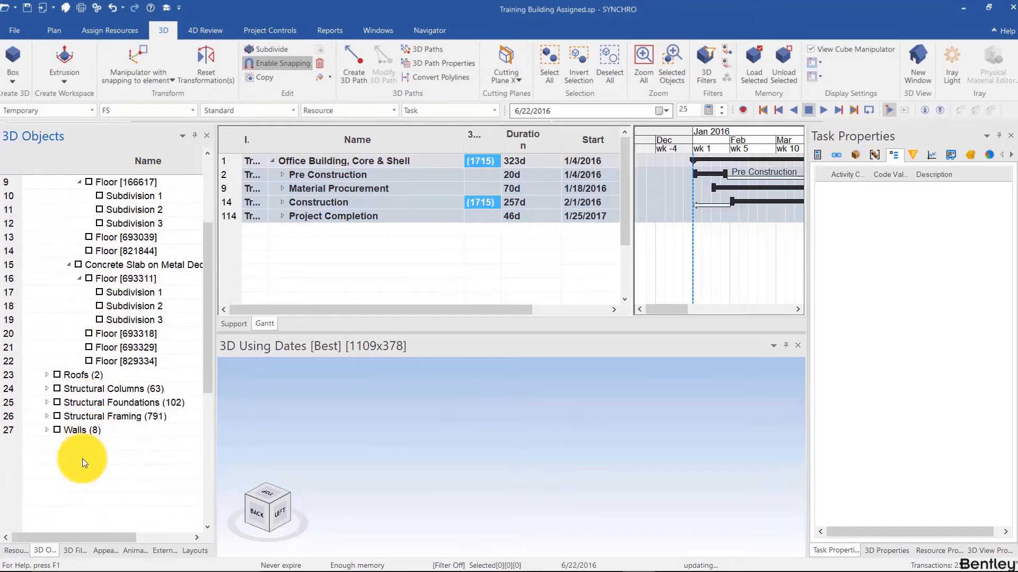
- Collapse the object tree, expand Structure.dwfx and show Columns (209) in 3D
{"action": "right_click", "coordinate": [82, 461]}
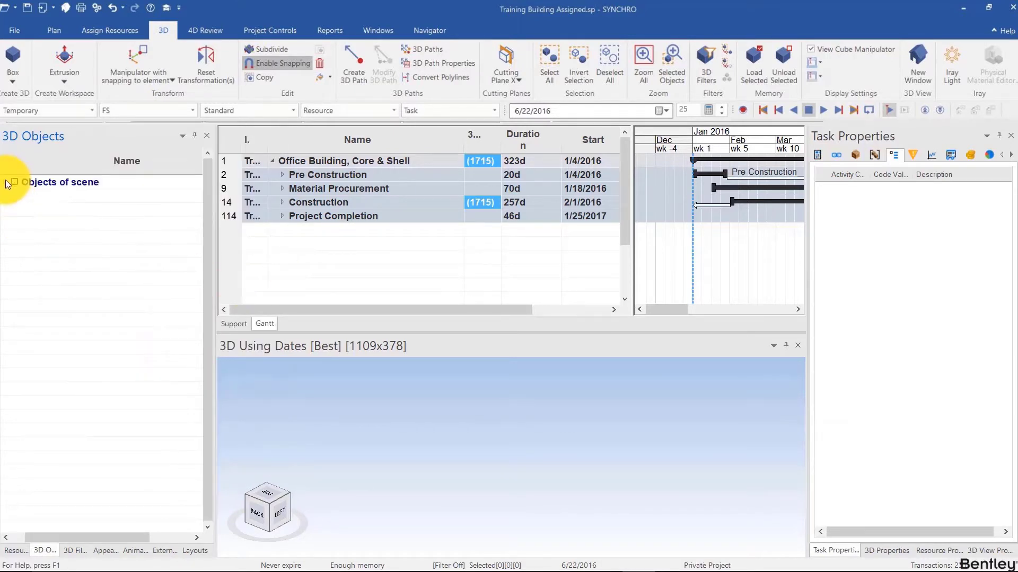
{"action": "left_click", "coordinate": [5, 182]}
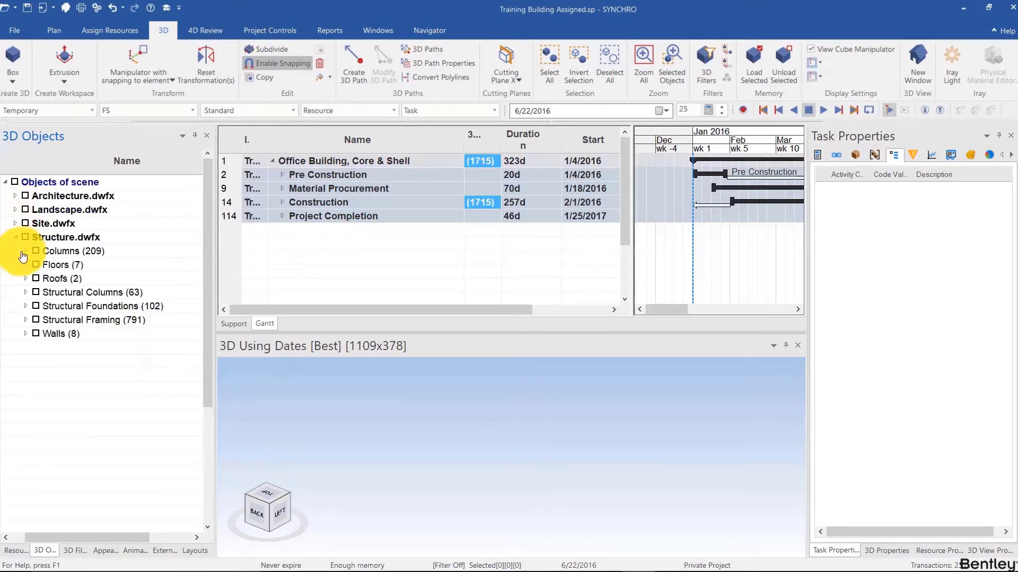
{"action": "left_click", "coordinate": [36, 253]}
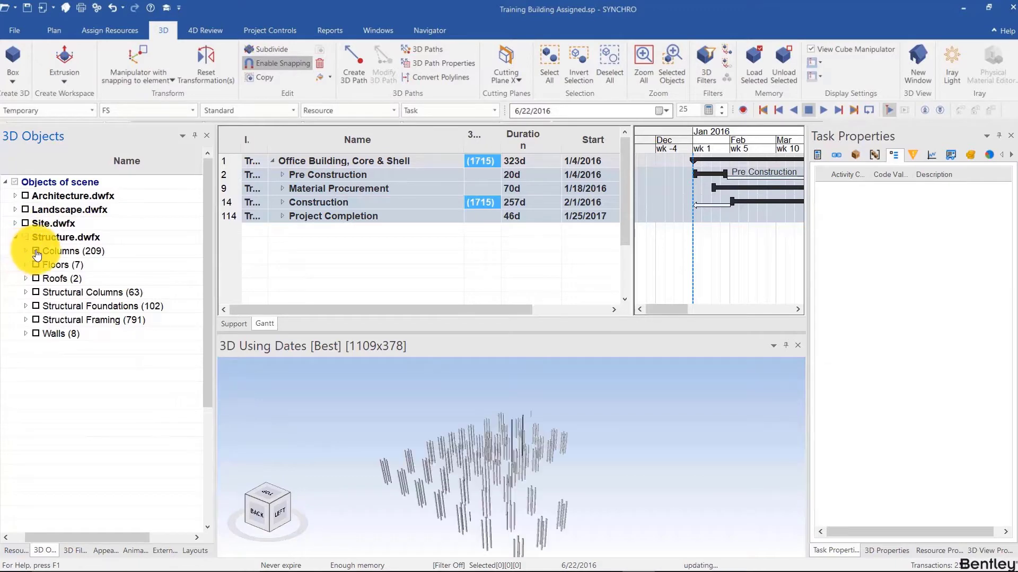
{"action": "left_click", "coordinate": [27, 237]}
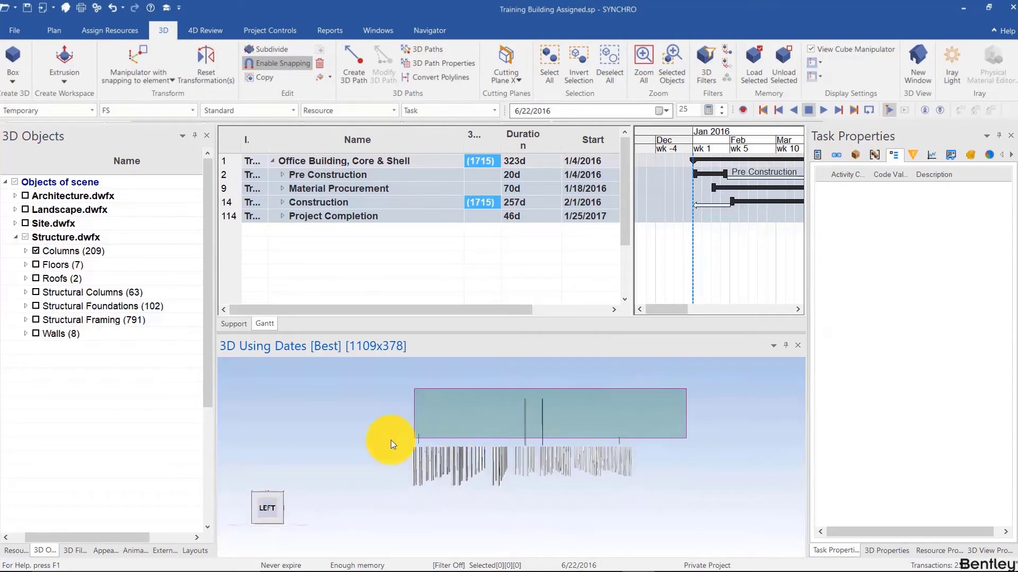
{"action": "left_click", "coordinate": [26, 251]}
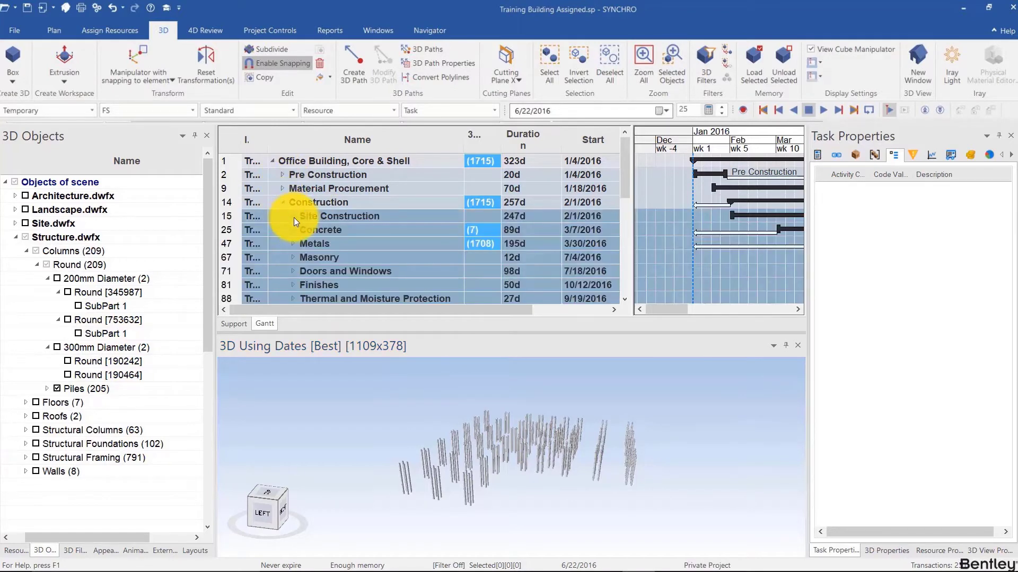
- Select the Site Construction summary task and expand it to list its tasks
{"action": "left_click", "coordinate": [344, 216]}
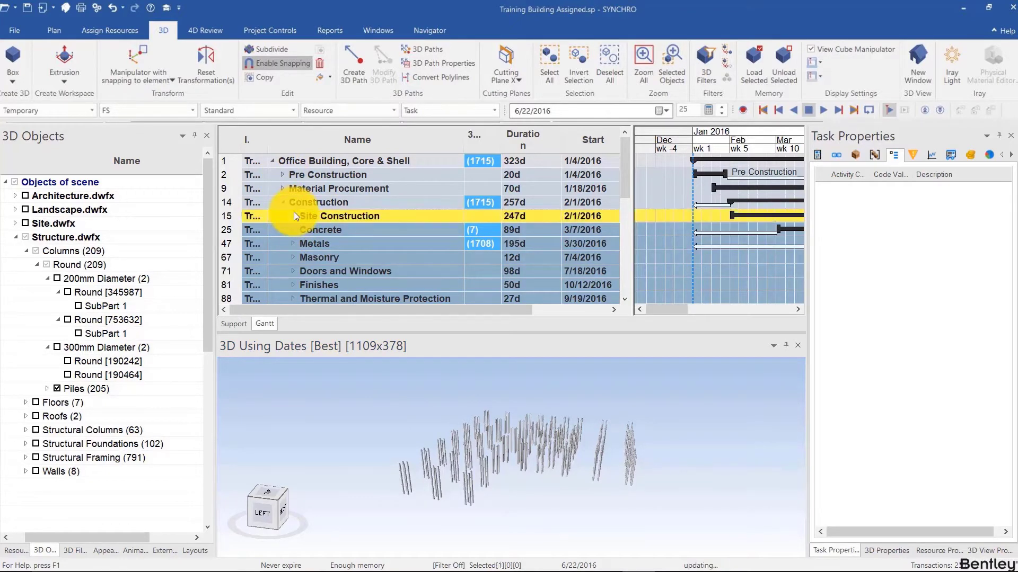
{"action": "left_click", "coordinate": [293, 216]}
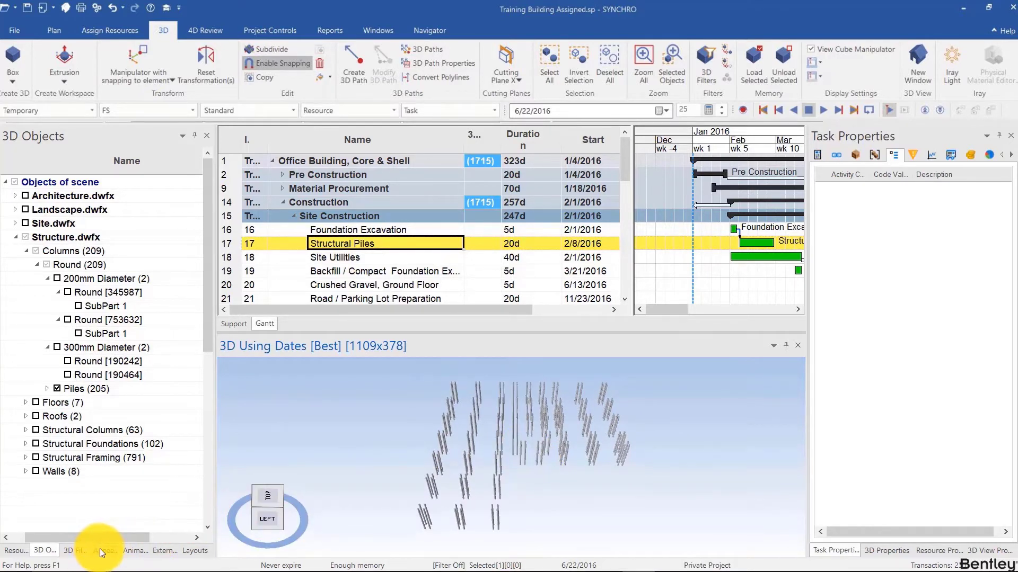
- Add a user appearance profile named 'Pile' with a brown active colour
{"action": "left_click", "coordinate": [104, 551]}
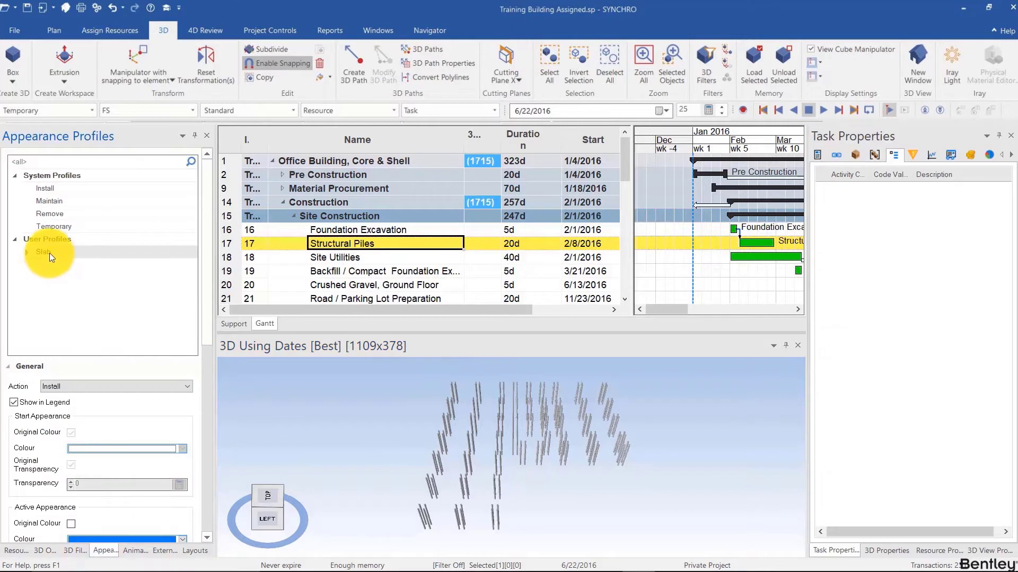
{"action": "right_click", "coordinate": [43, 252]}
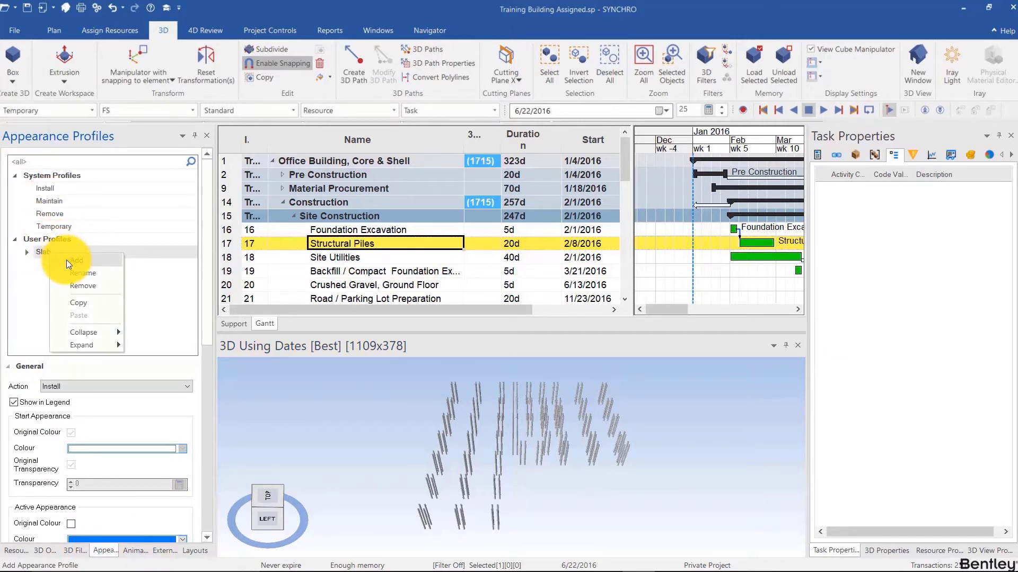
{"action": "left_click", "coordinate": [76, 260]}
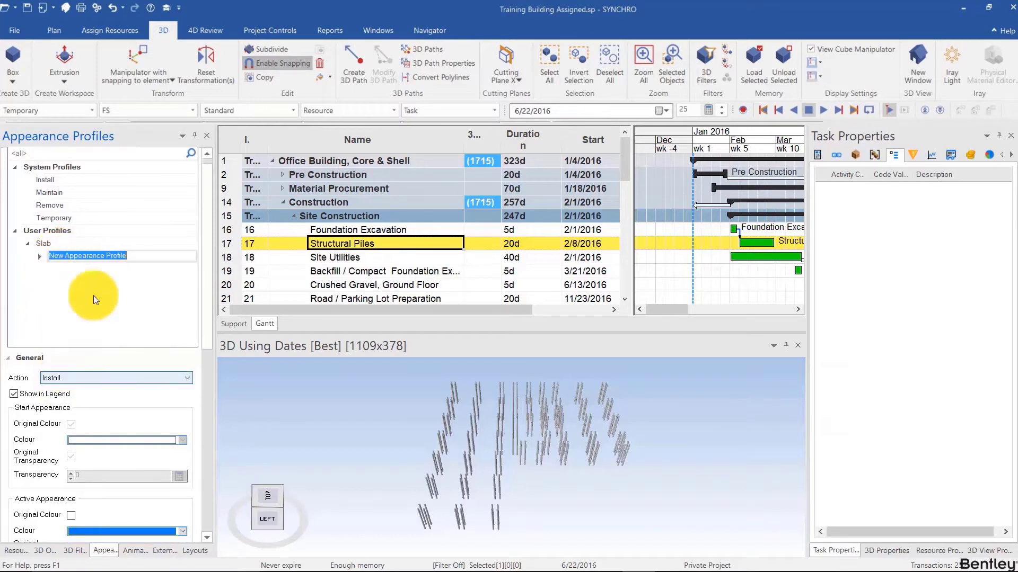
{"action": "type", "text": "Pile"}
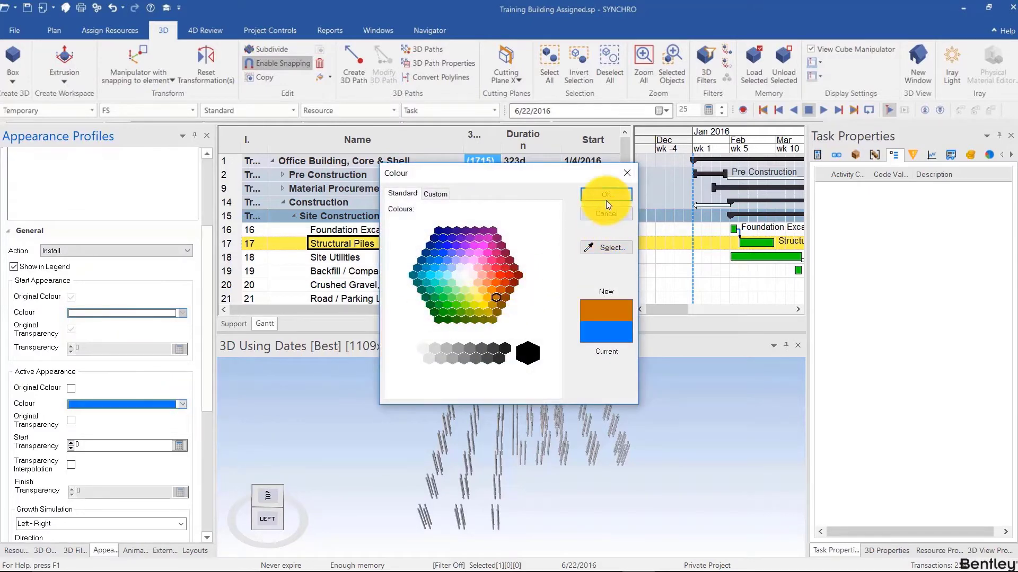
{"action": "left_click", "coordinate": [605, 195]}
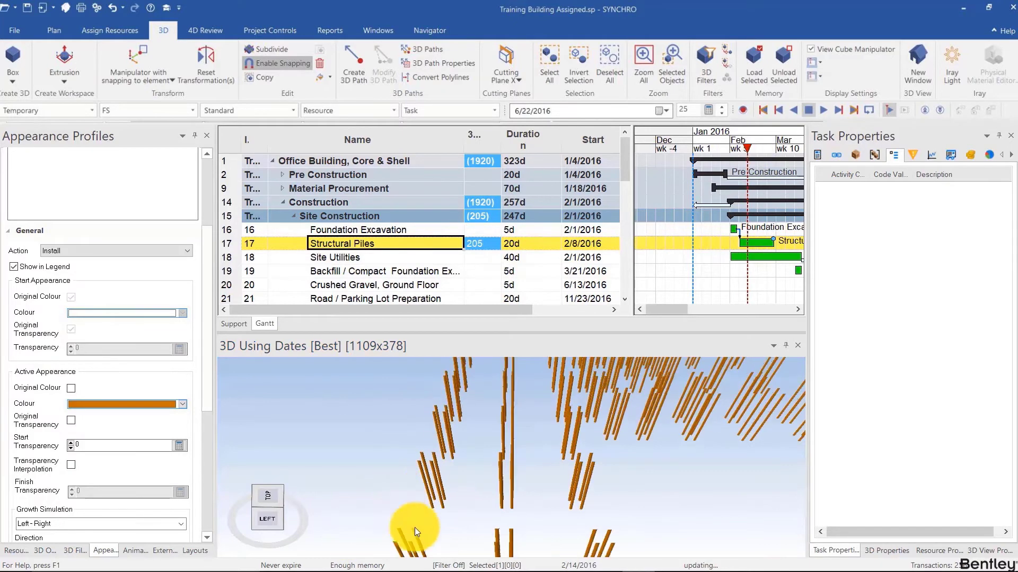
- Zoom out to check the brown piles, then undo their Structural Piles assignment
{"action": "left_click_drag", "start_coordinate": [416, 531], "coordinate": [394, 503]}
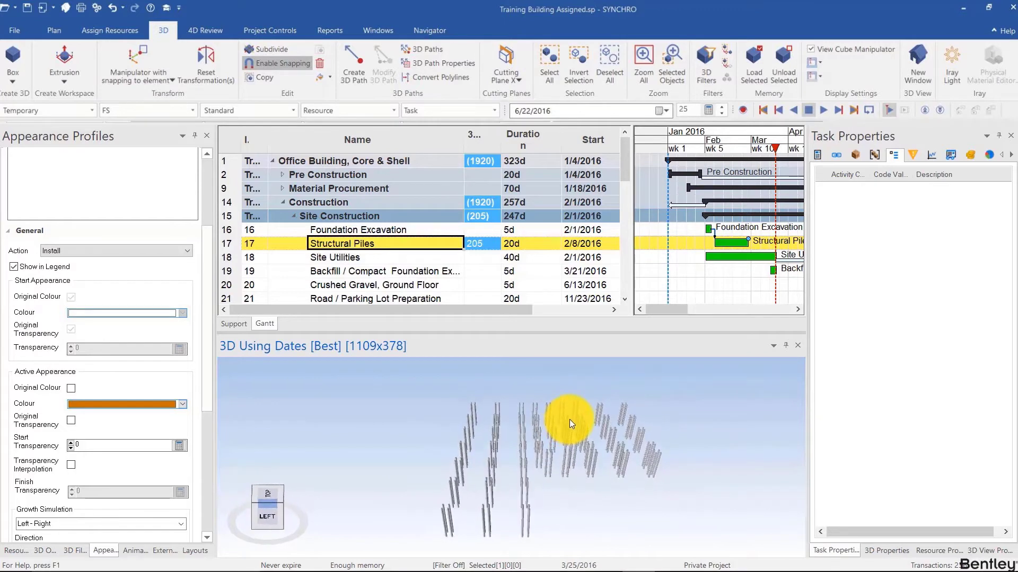
{"action": "key", "text": "ctrl+z"}
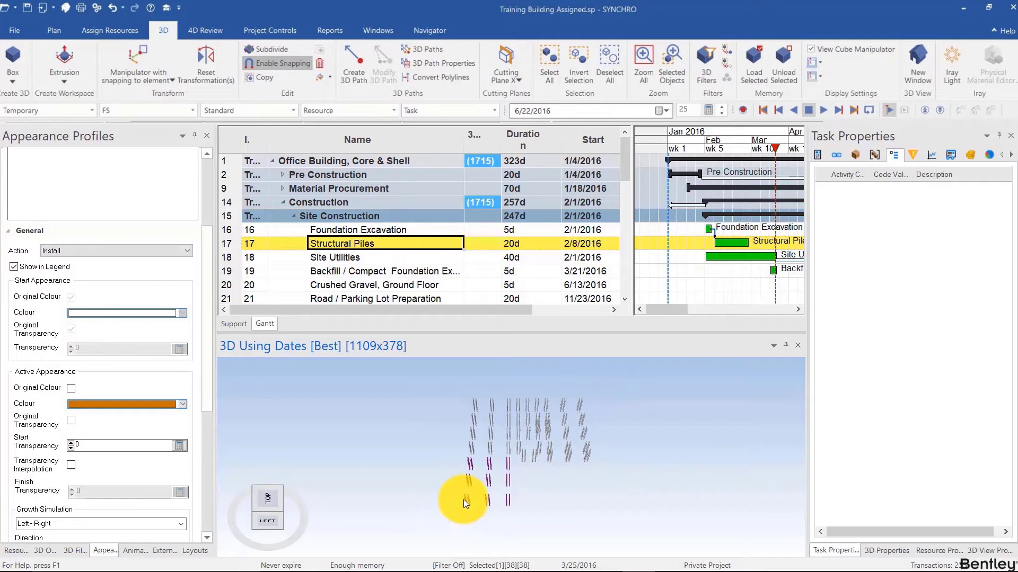
- Make the selected piles a new Material resource 'Piles 01', unassigning them from old resources
{"action": "key", "text": "ctrl+shift+r"}
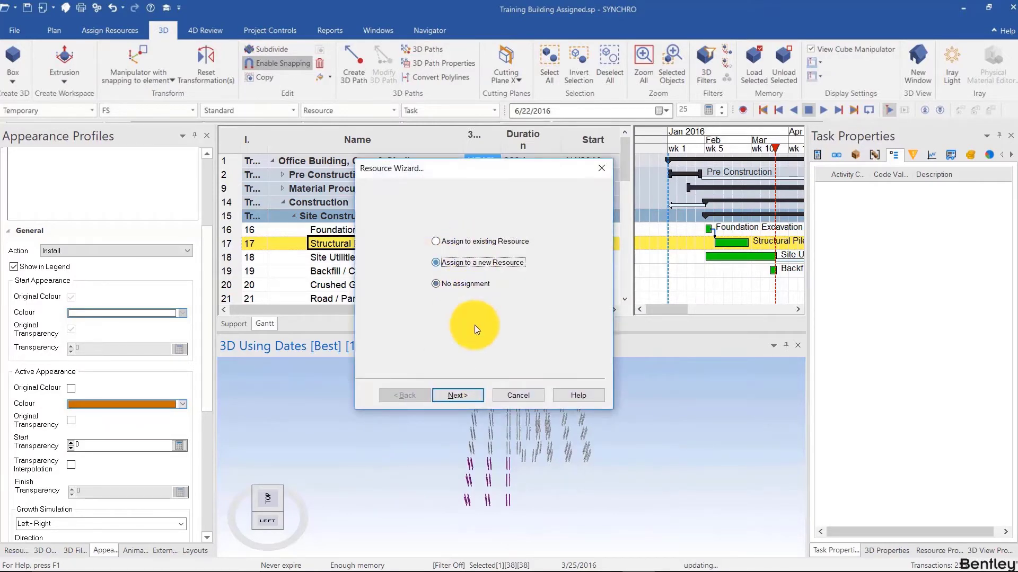
{"action": "left_click", "coordinate": [457, 395]}
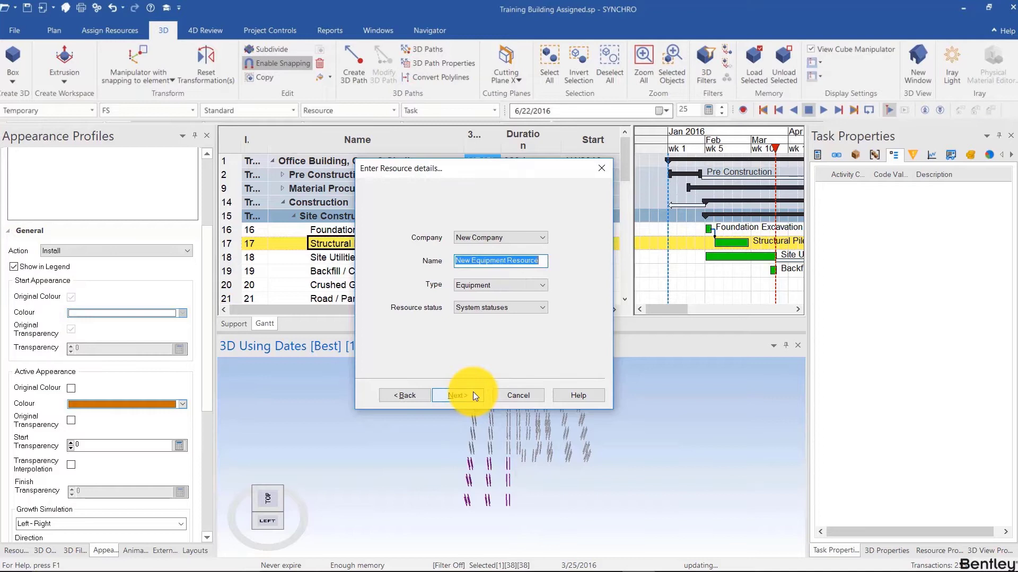
{"action": "type", "text": "Piles"}
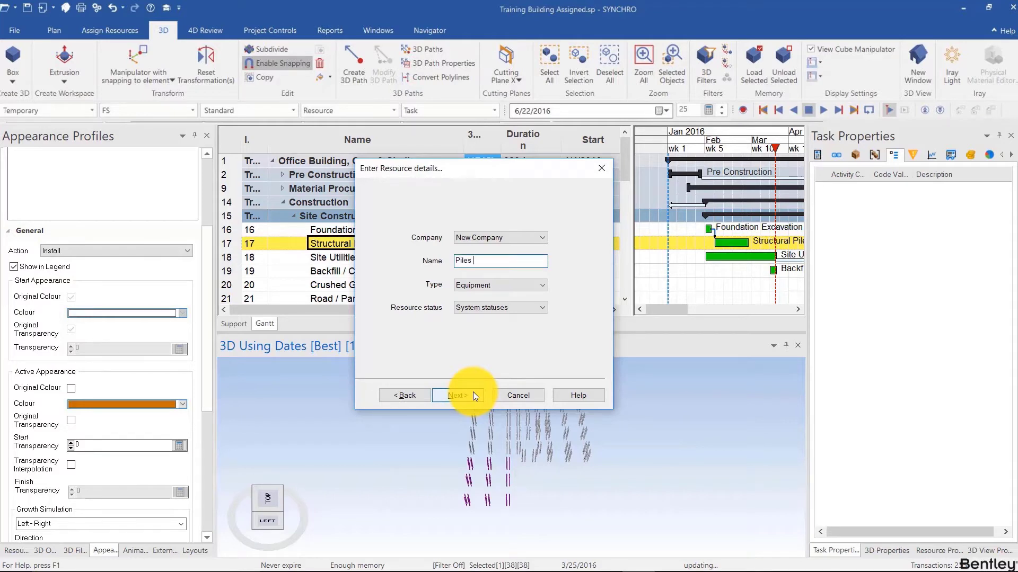
{"action": "left_click", "coordinate": [500, 285]}
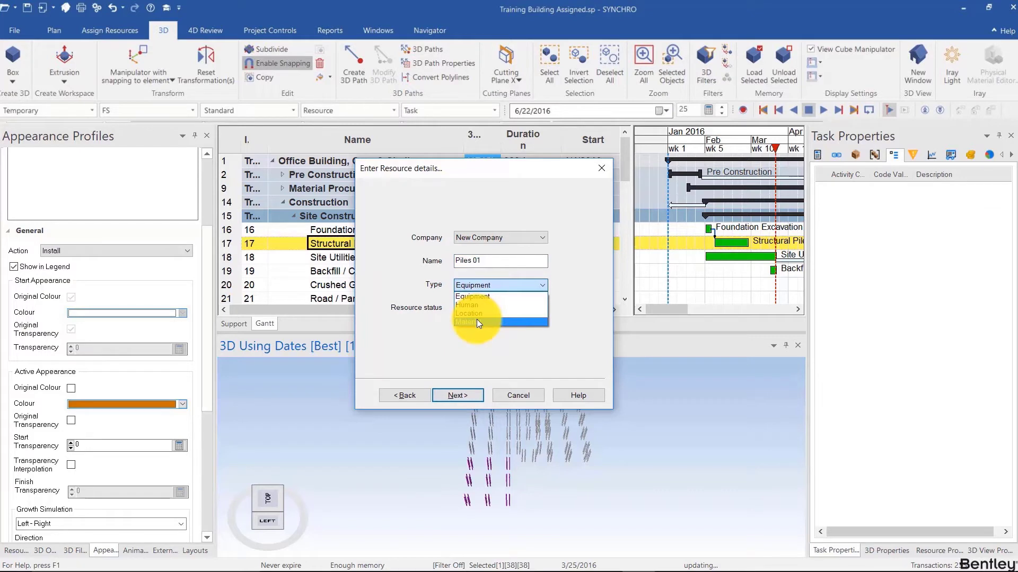
{"action": "left_click", "coordinate": [478, 323]}
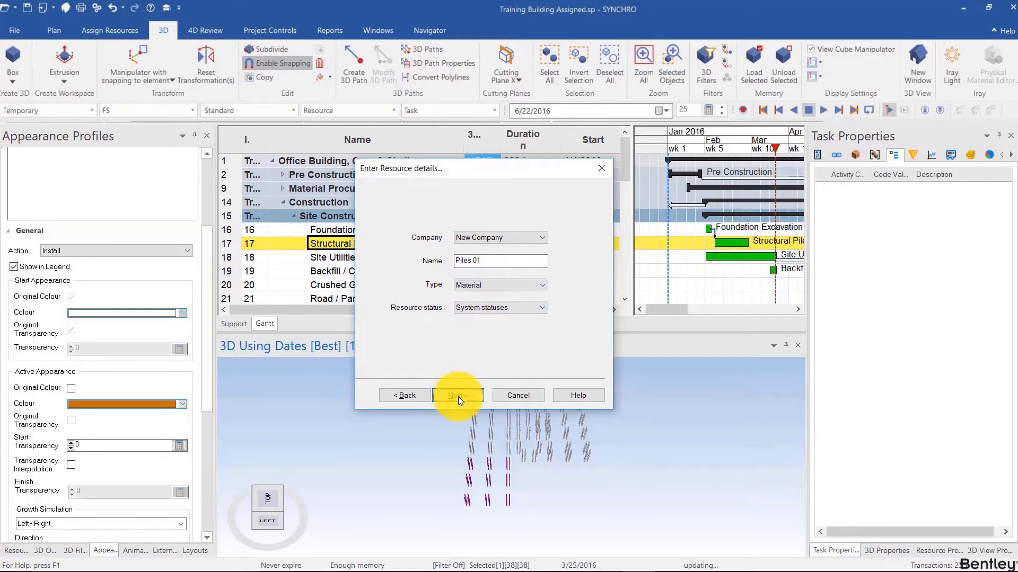
{"action": "left_click", "coordinate": [457, 395]}
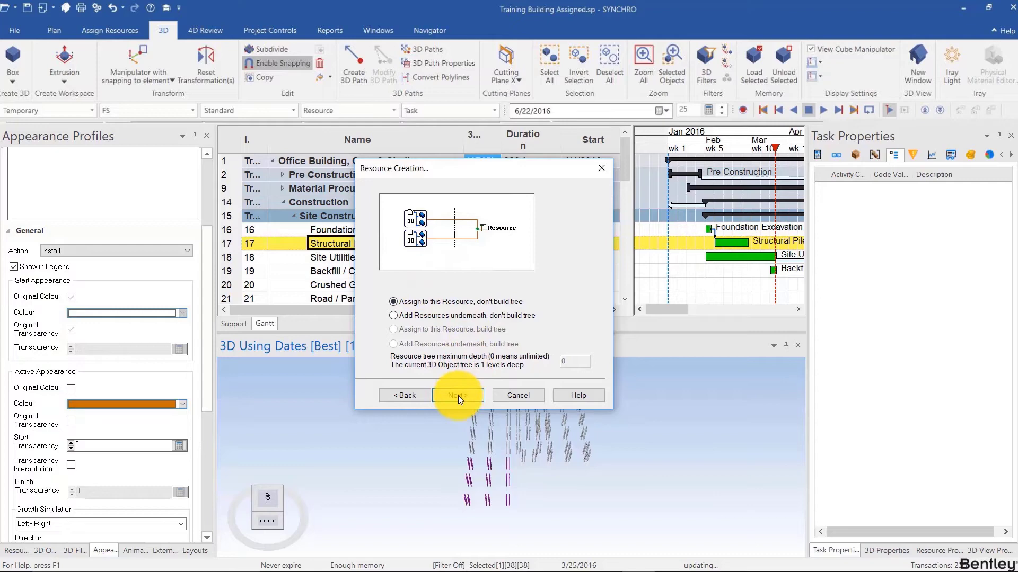
{"action": "left_click", "coordinate": [458, 395]}
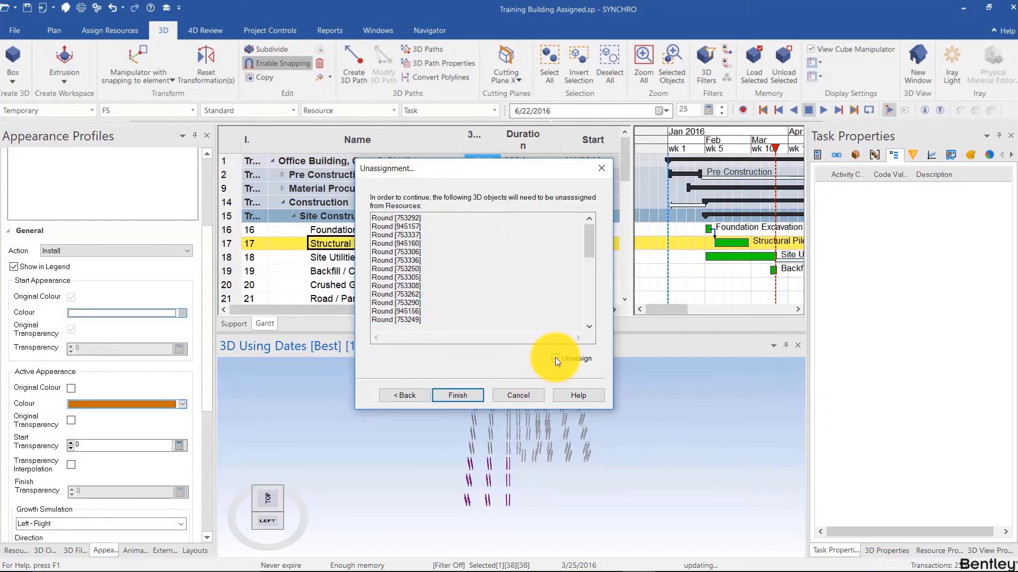
{"action": "left_click", "coordinate": [556, 358]}
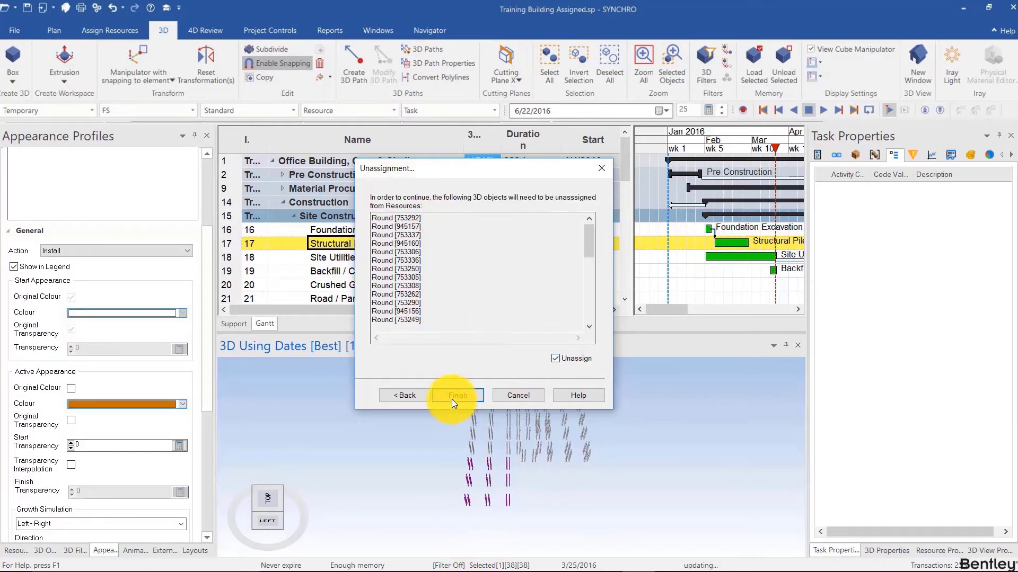
{"action": "left_click", "coordinate": [457, 396]}
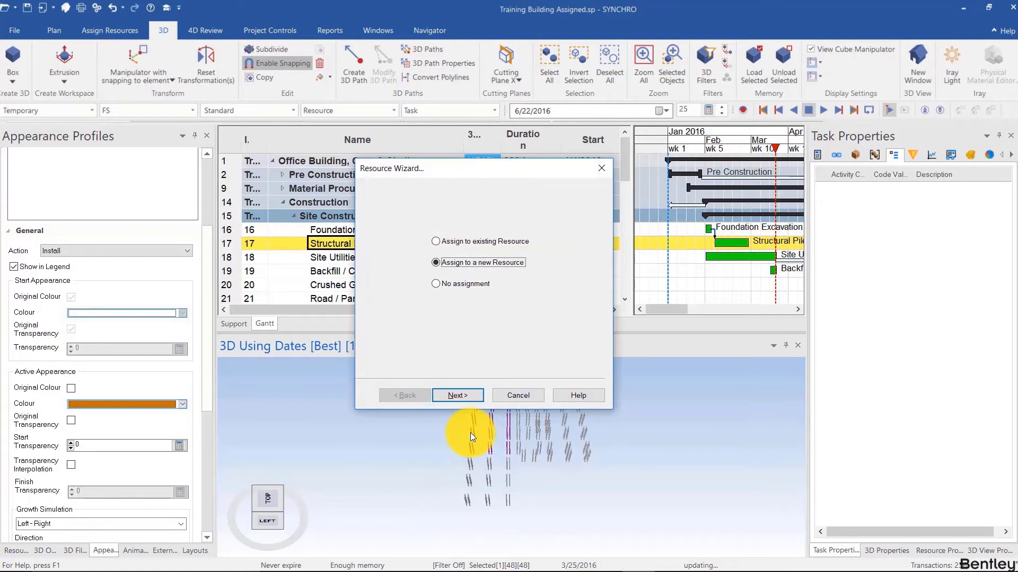
- Create the Piles 02 and Piles 03 material resources from further pile groups
{"action": "left_click", "coordinate": [457, 395]}
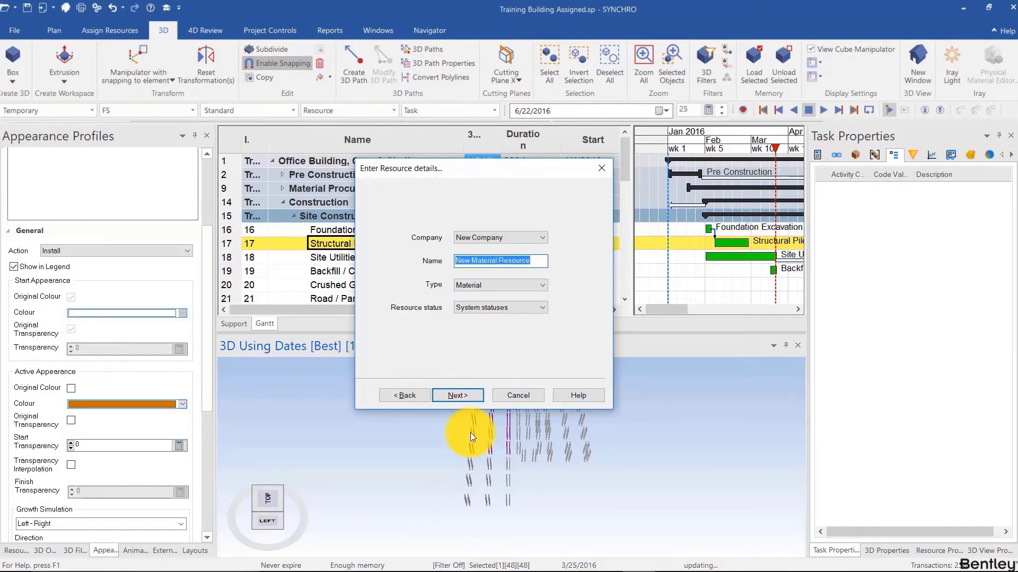
{"action": "type", "text": "Piles 02"}
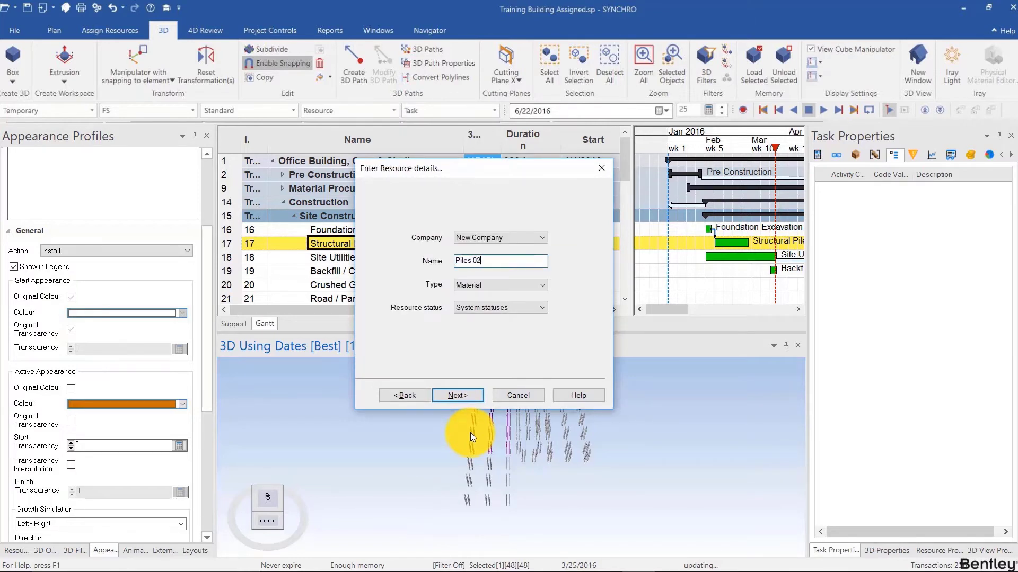
{"action": "left_click", "coordinate": [457, 395]}
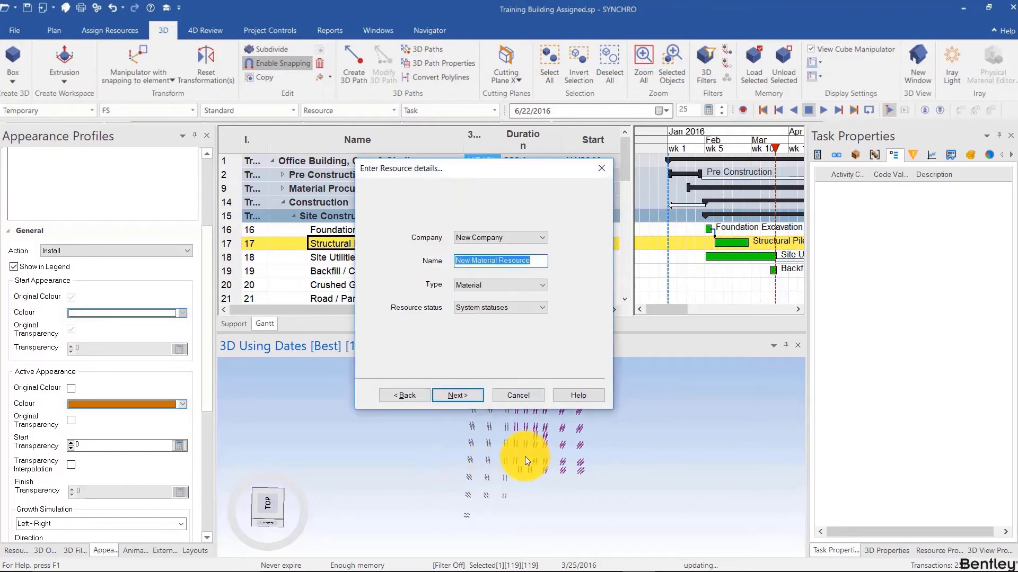
{"action": "type", "text": "Piles 0"}
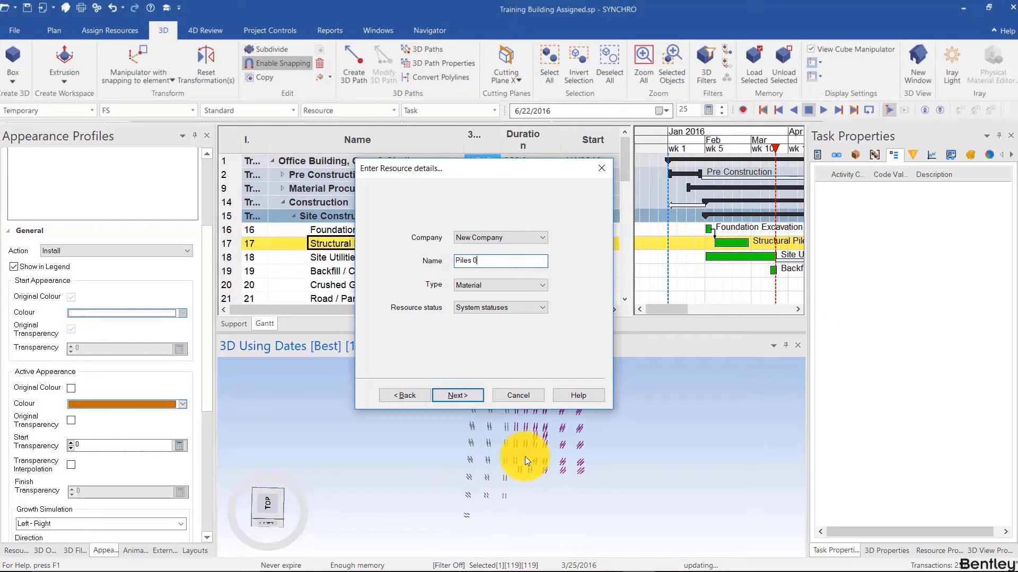
{"action": "left_click", "coordinate": [457, 394]}
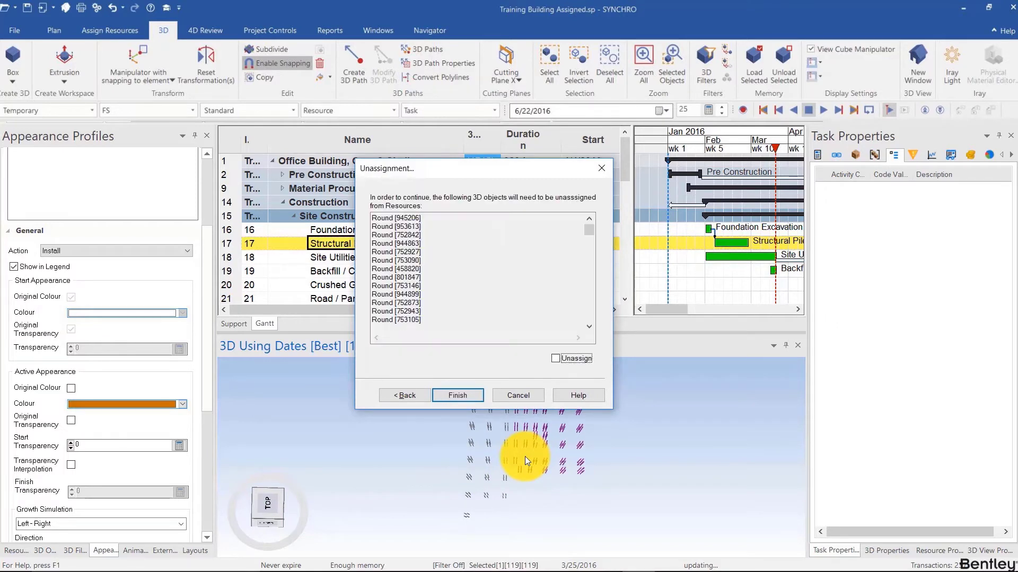
{"action": "left_click", "coordinate": [457, 395]}
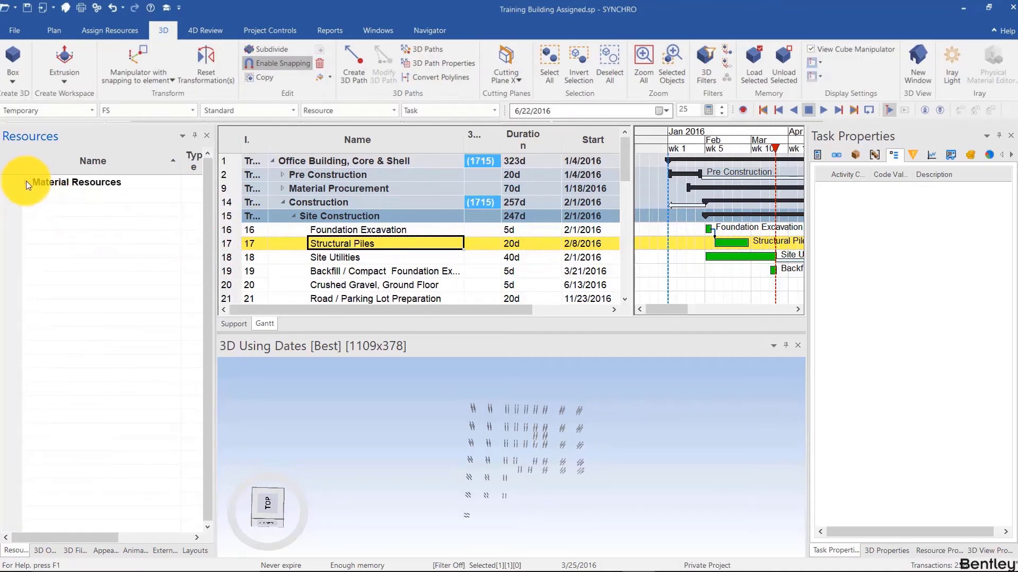
- Expand Material Resources and nest Piles 01 to Piles 03 under the parent Piles resource
{"action": "left_click", "coordinate": [27, 182]}
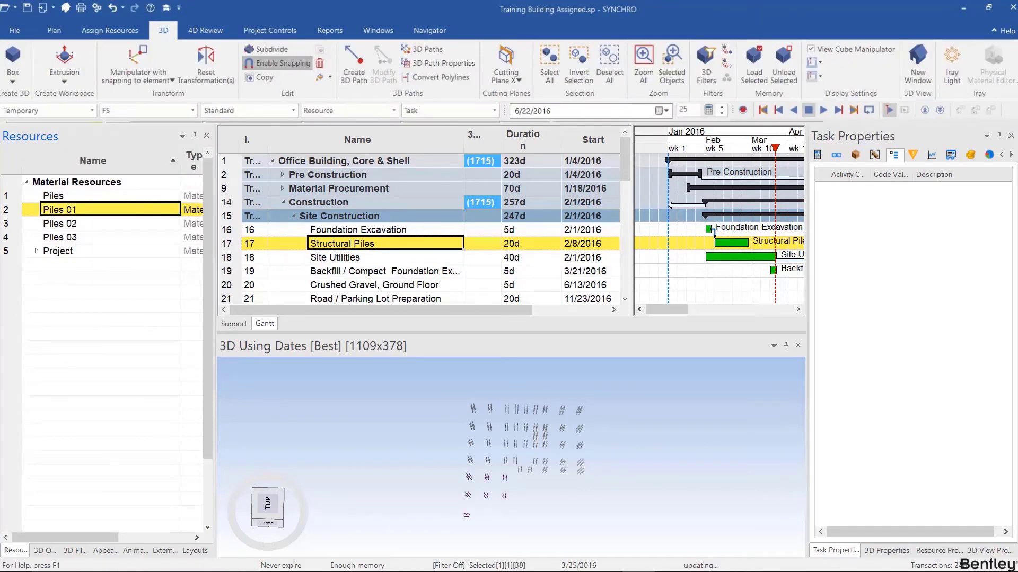
{"action": "left_click", "coordinate": [59, 237]}
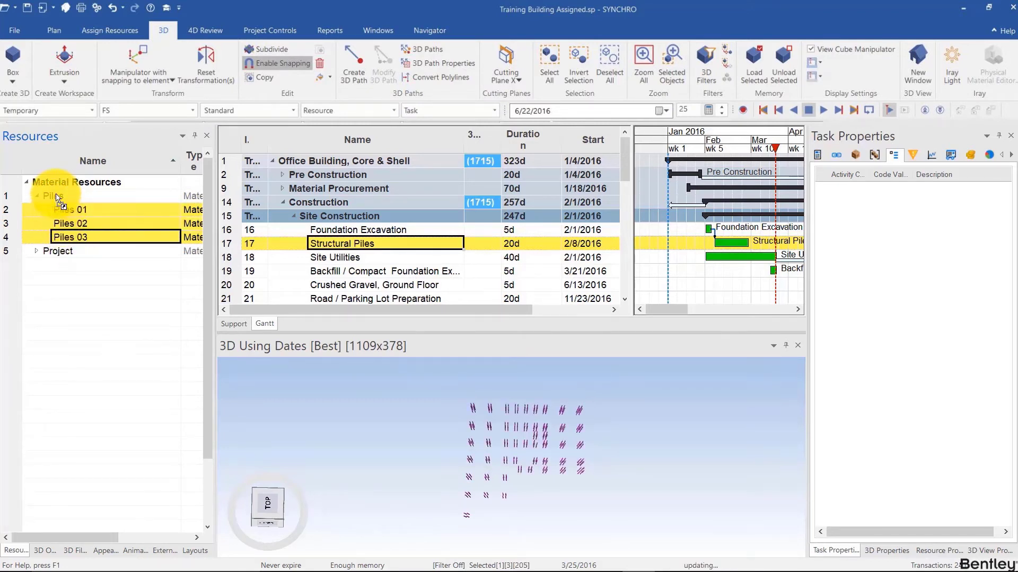
{"action": "left_click", "coordinate": [37, 250]}
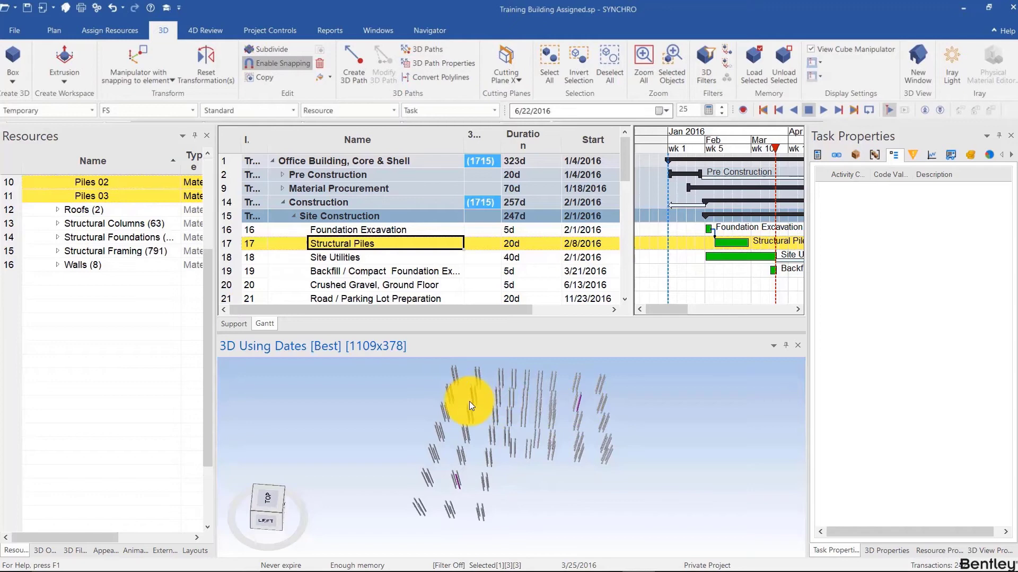
- Create one sub-task per resource under Structural Piles and move the playback date into March
{"action": "right_click", "coordinate": [470, 406]}
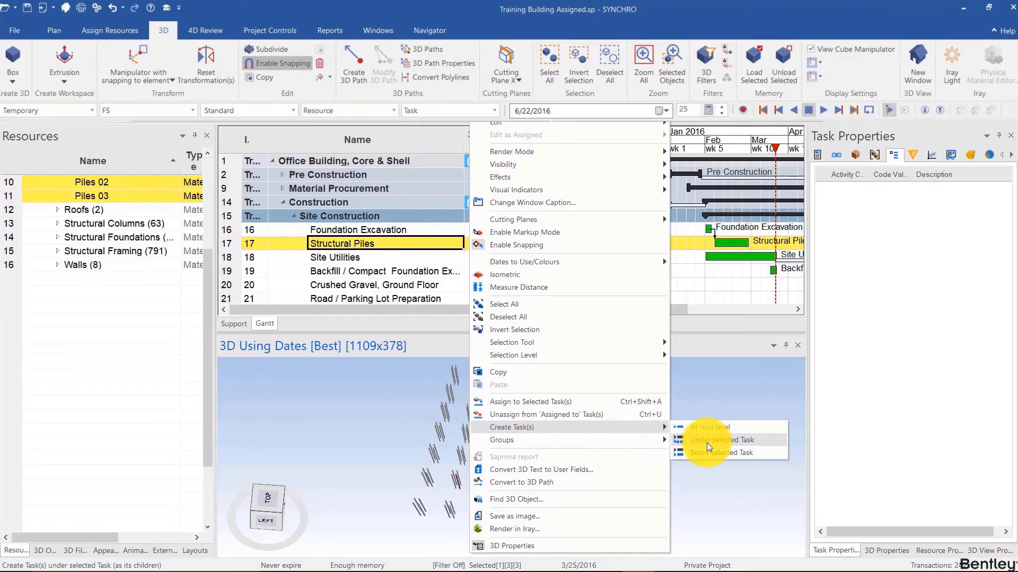
{"action": "left_click", "coordinate": [720, 440]}
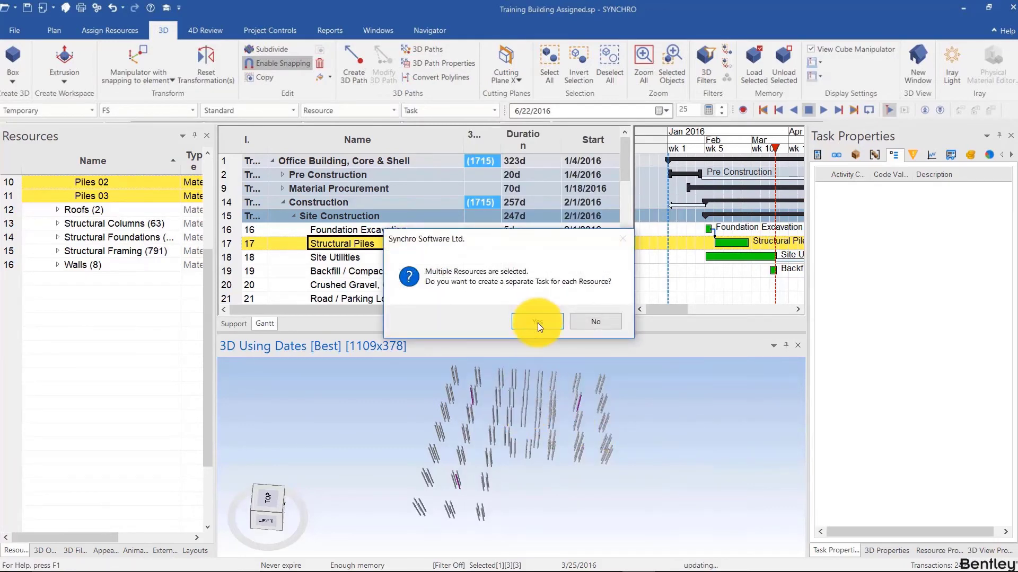
{"action": "left_click", "coordinate": [535, 321]}
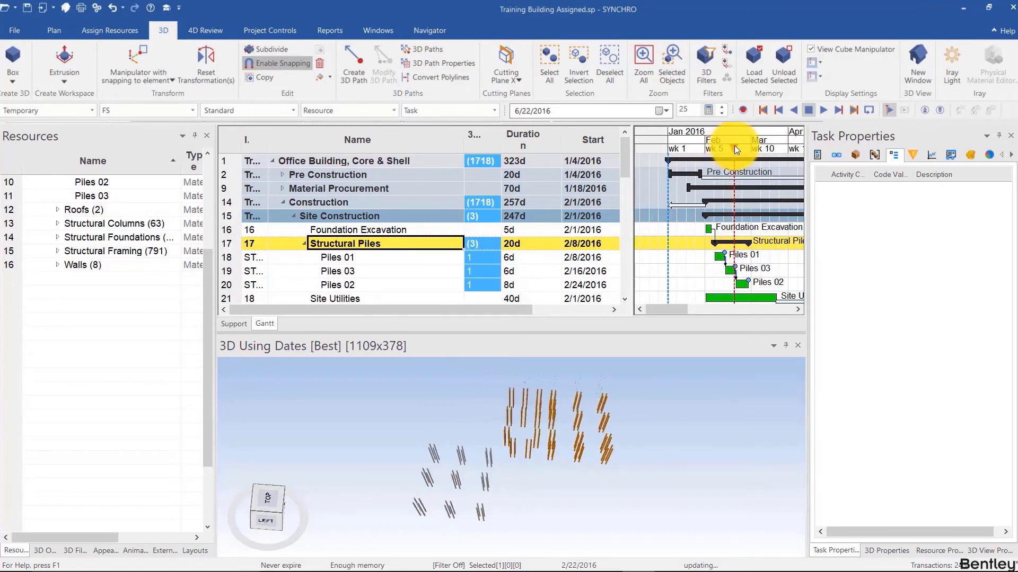
{"action": "left_click_drag", "start_coordinate": [736, 149], "coordinate": [746, 149]}
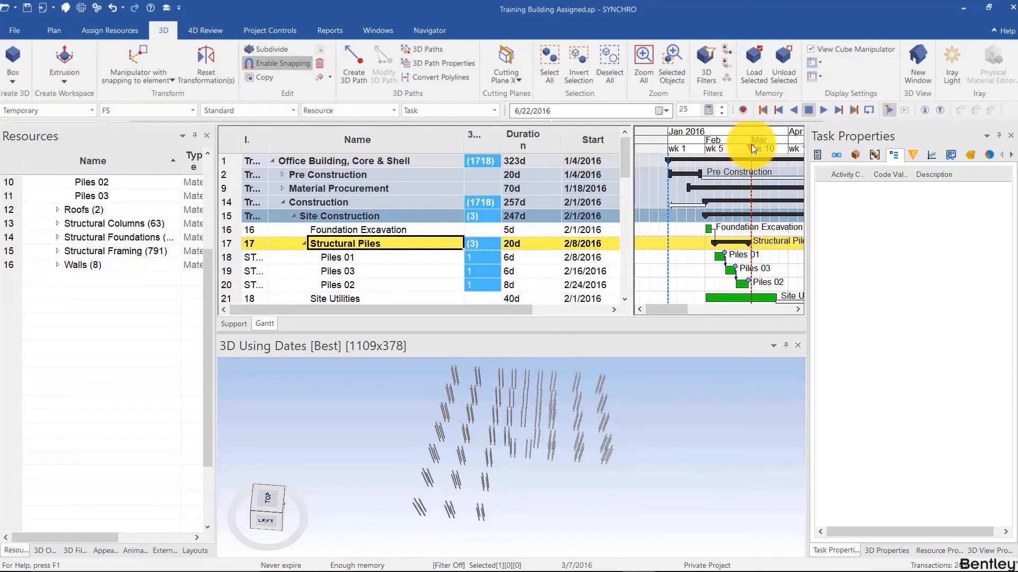
{"action": "mouse_move", "coordinate": [480, 408]}
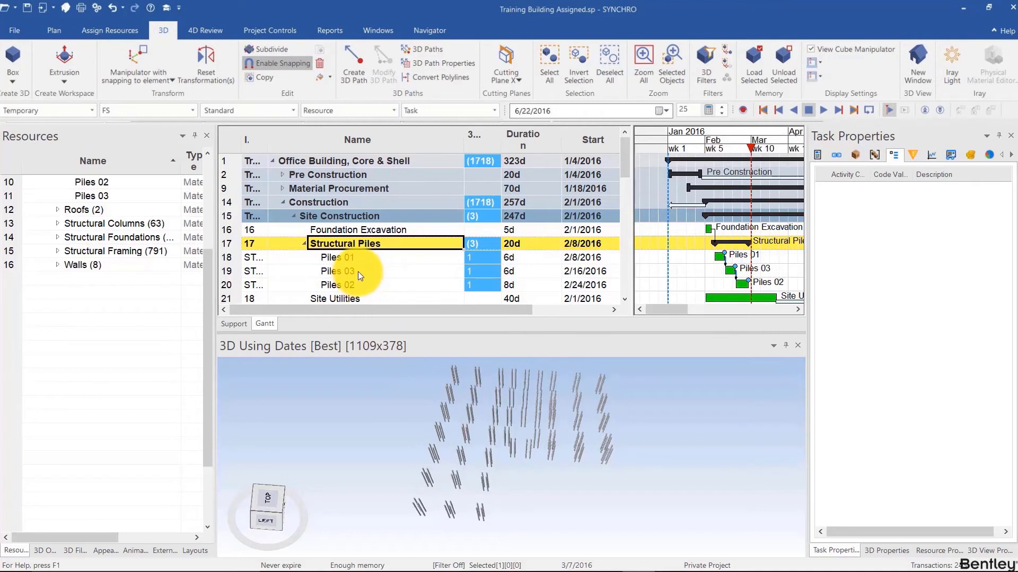
- Change Piles 03's predecessor link from Piles 01 from FS to SS
{"action": "left_click", "coordinate": [146, 111]}
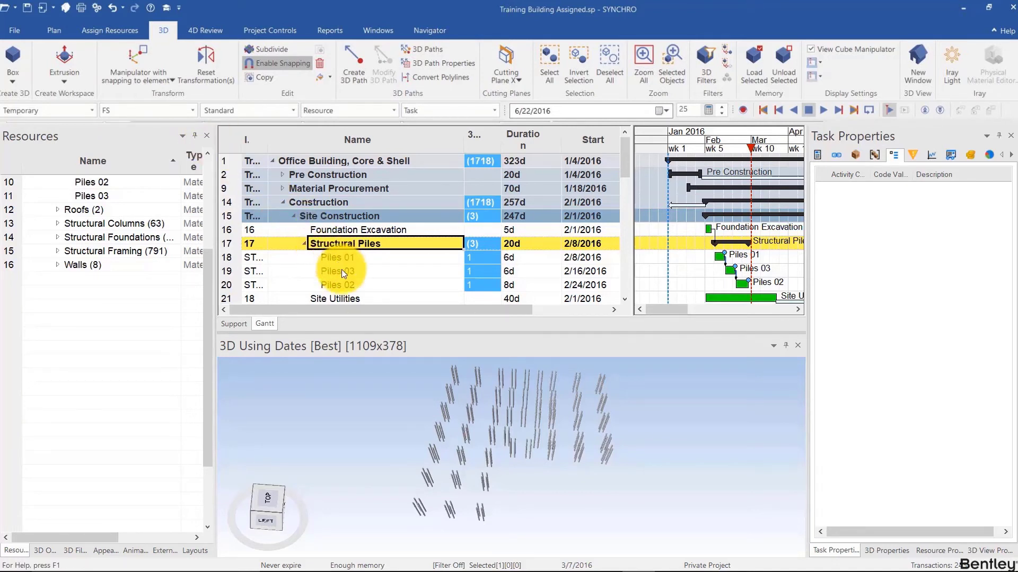
{"action": "left_click", "coordinate": [338, 271]}
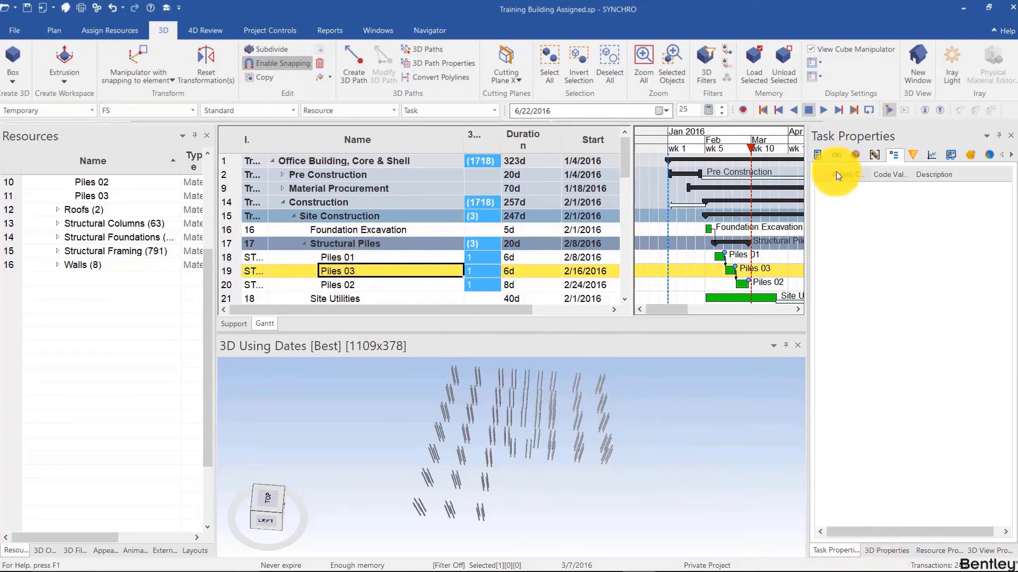
{"action": "left_click", "coordinate": [836, 154]}
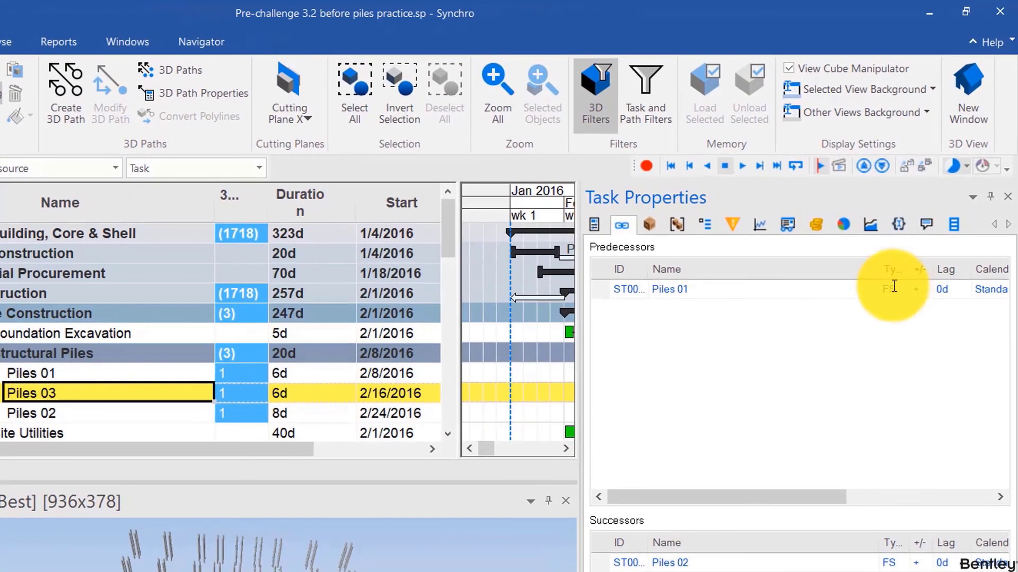
{"action": "left_click", "coordinate": [900, 289]}
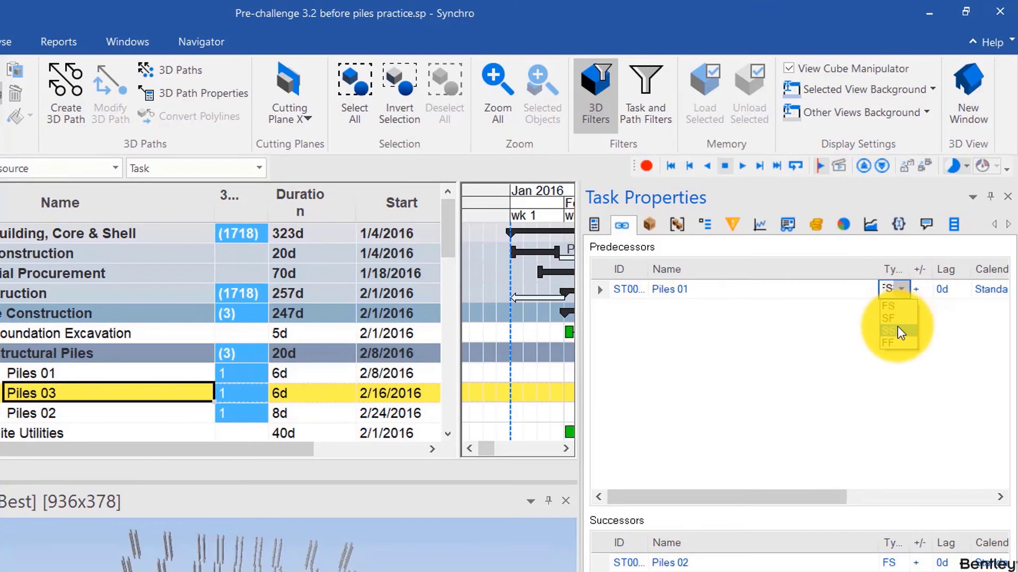
{"action": "left_click", "coordinate": [887, 331]}
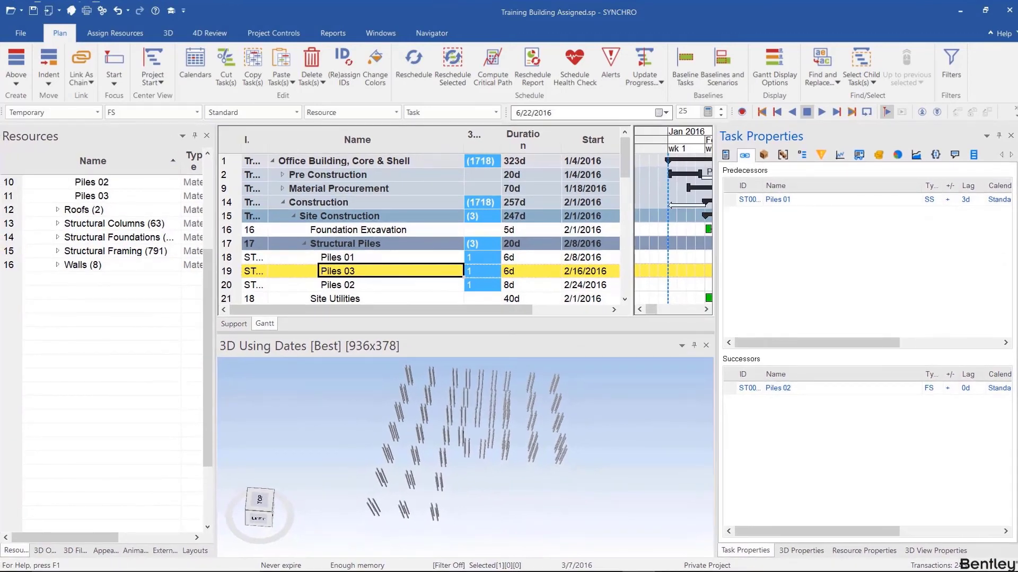
- Apply a 3-day lag to the SS link and reschedule the pile tasks
{"action": "left_click", "coordinate": [450, 62]}
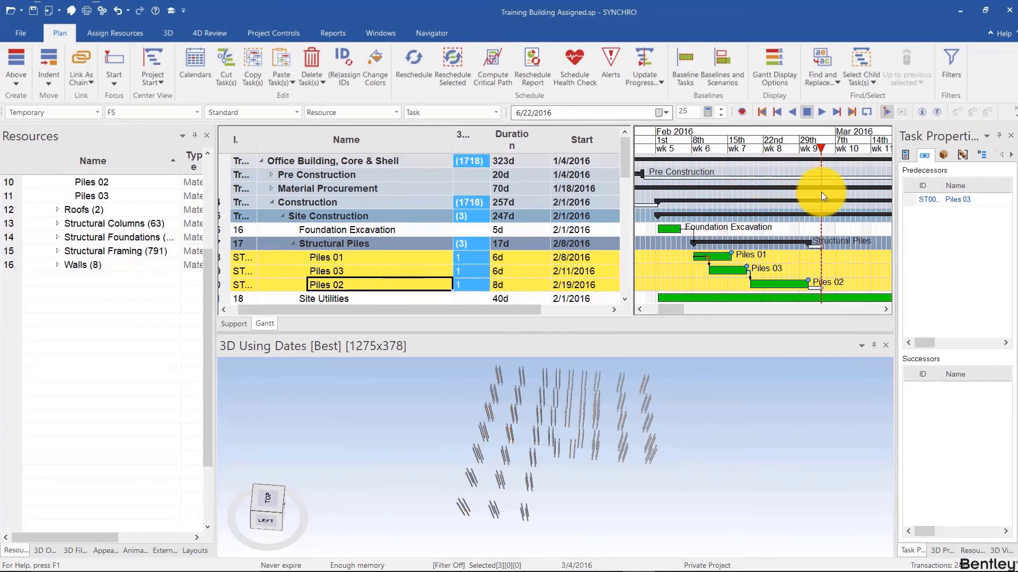
{"action": "mouse_move", "coordinate": [816, 196]}
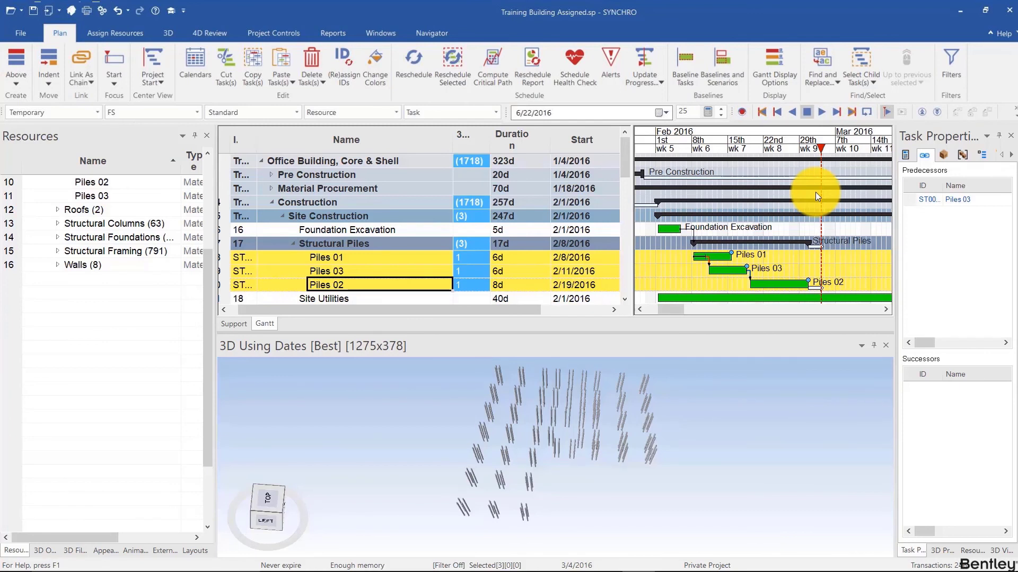
{"action": "left_click", "coordinate": [168, 33]}
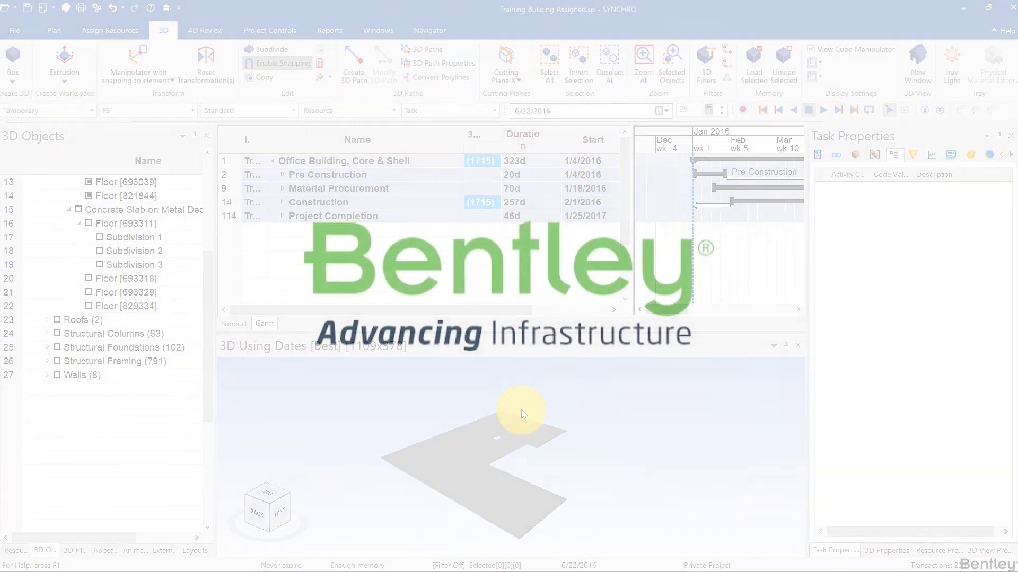